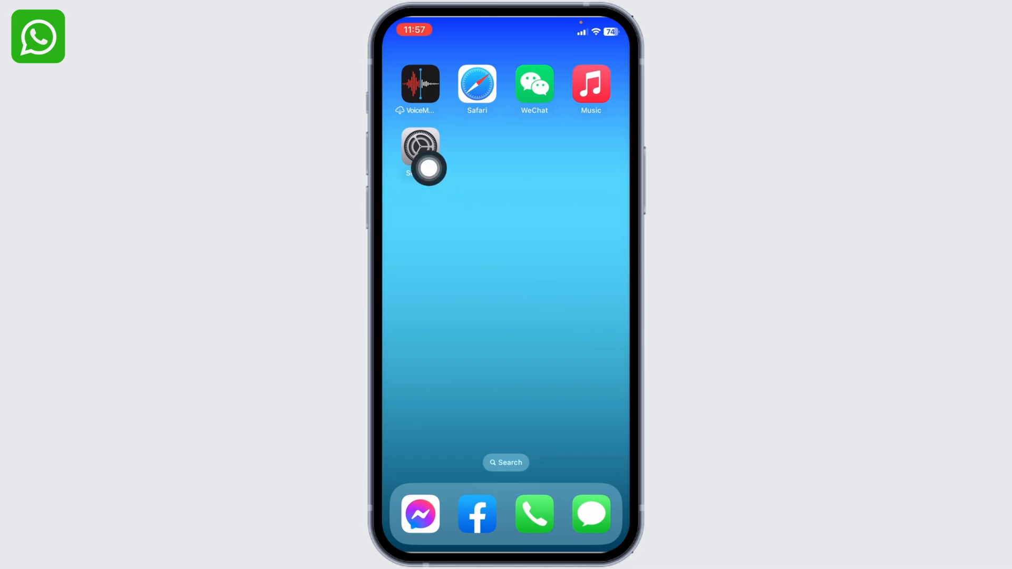
Open Background App Refresh under General and scroll through the per-app toggles
{"action": "left_click", "coordinate": [420, 145]}
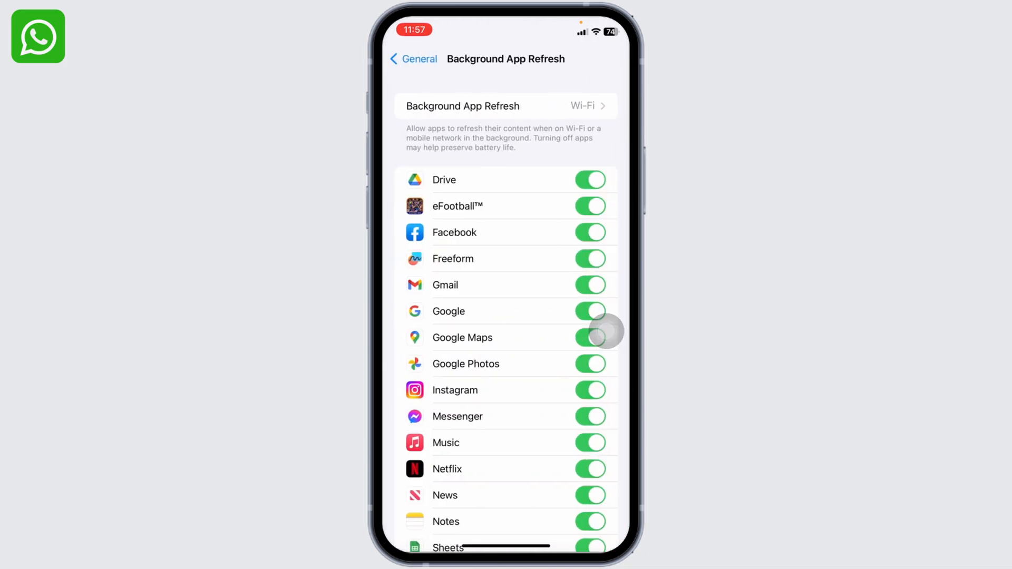
{"action": "scroll", "scroll_direction": "down", "scroll_amount": 3}
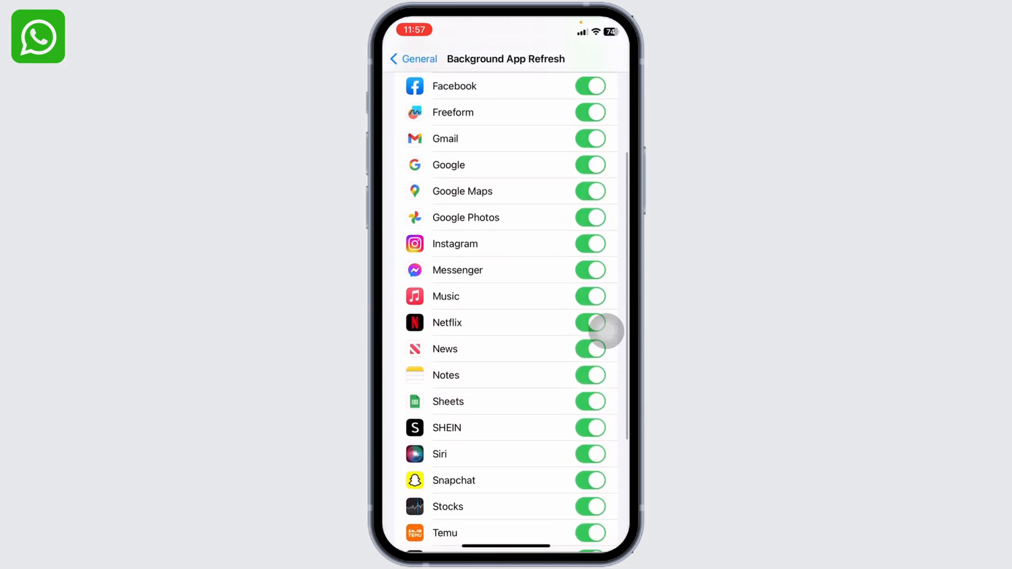
{"action": "scroll", "scroll_direction": "down", "scroll_amount": 3}
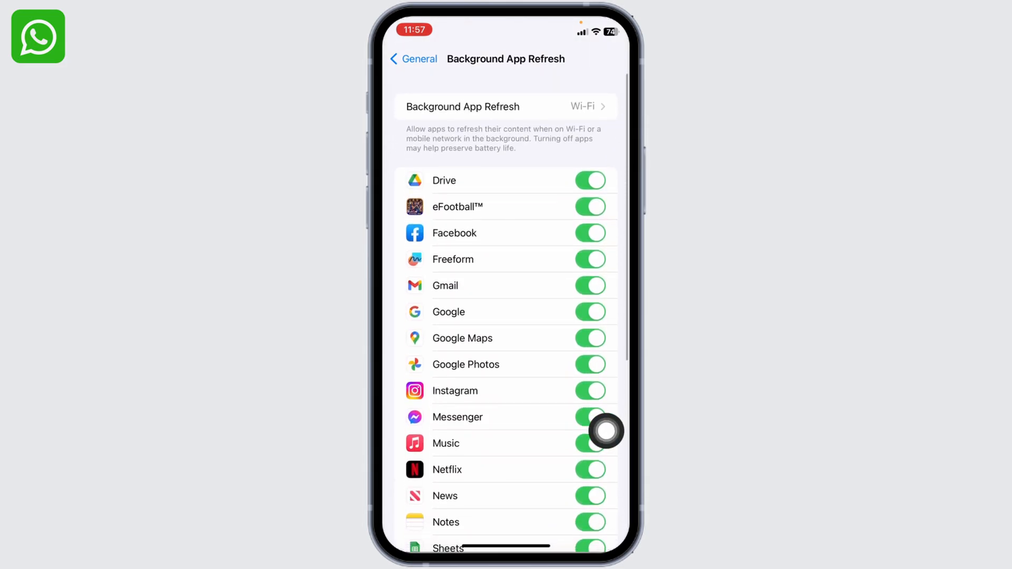
Open iPhone Storage, scroll the app list and select WhatsApp's storage details
{"action": "left_click", "coordinate": [412, 59]}
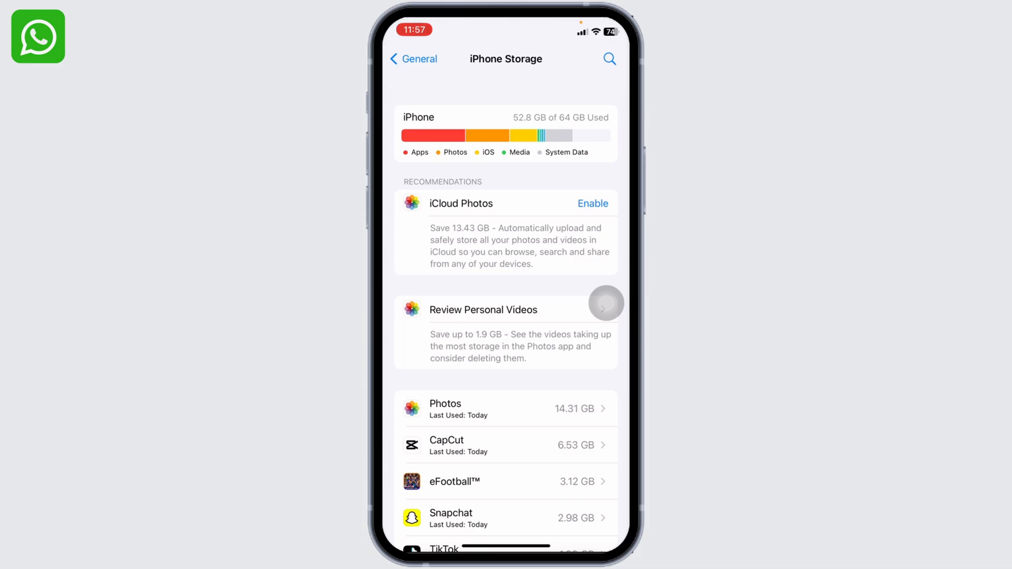
{"action": "scroll", "scroll_direction": "down", "scroll_amount": 3}
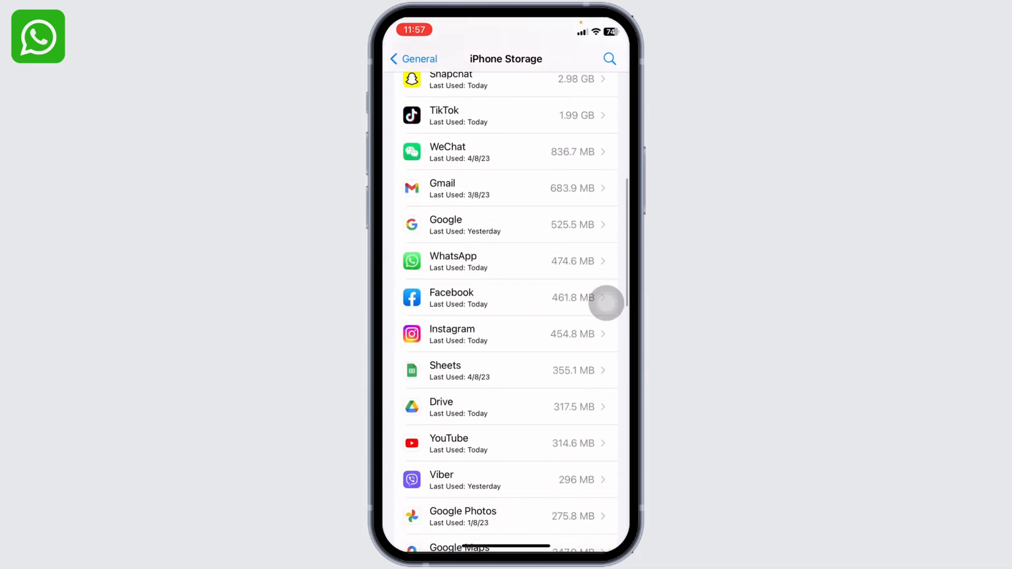
{"action": "scroll", "scroll_direction": "down", "scroll_amount": 3}
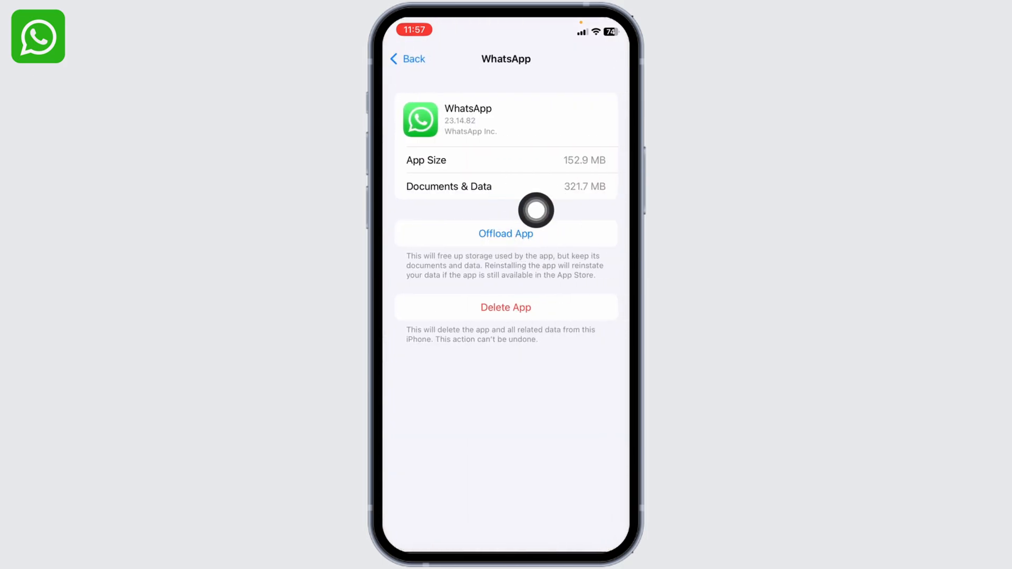
Offload WhatsApp keeping its documents and data, then reinstall it
{"action": "left_click", "coordinate": [506, 233]}
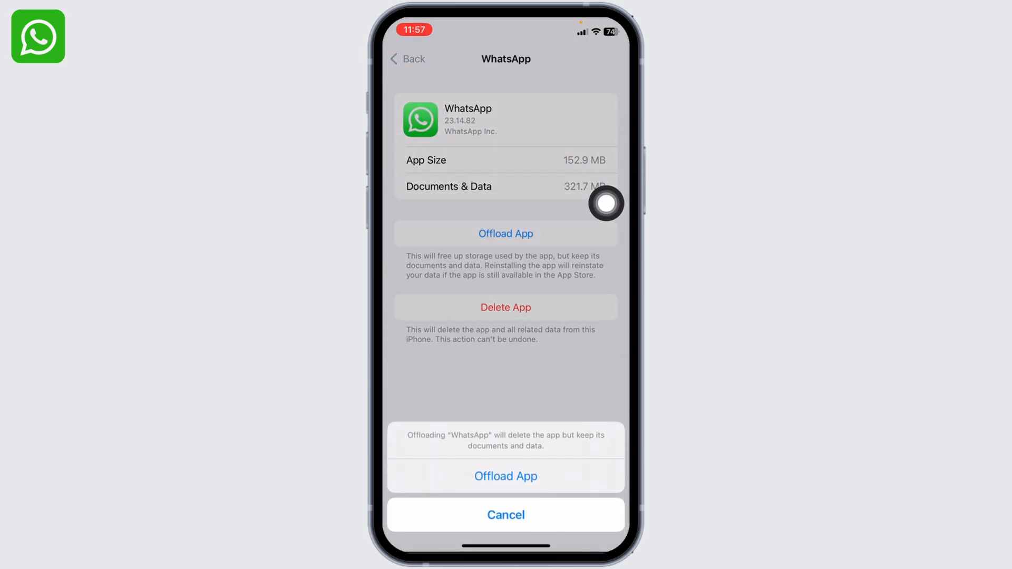
{"action": "left_click", "coordinate": [506, 475]}
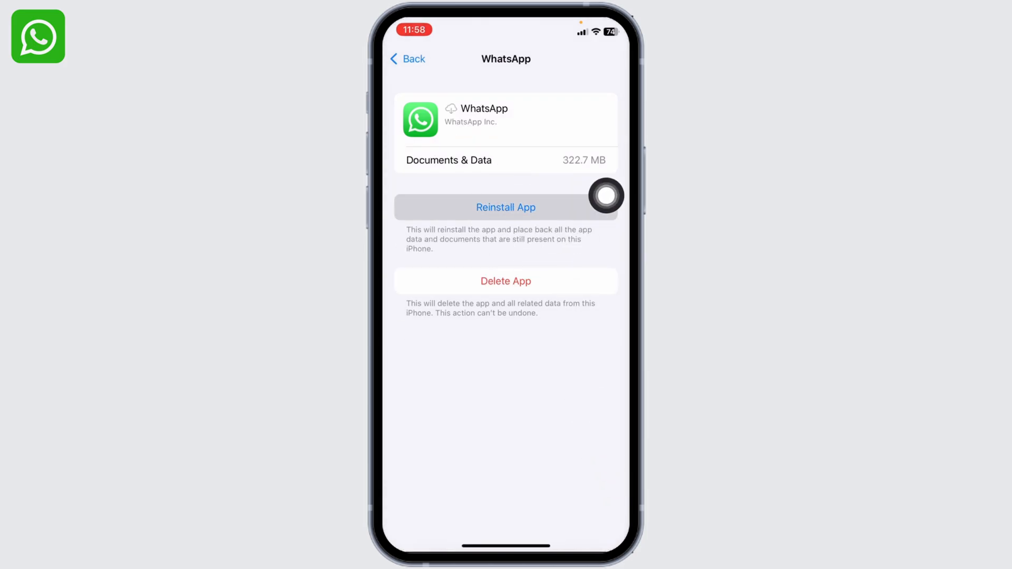
{"action": "left_click", "coordinate": [506, 207]}
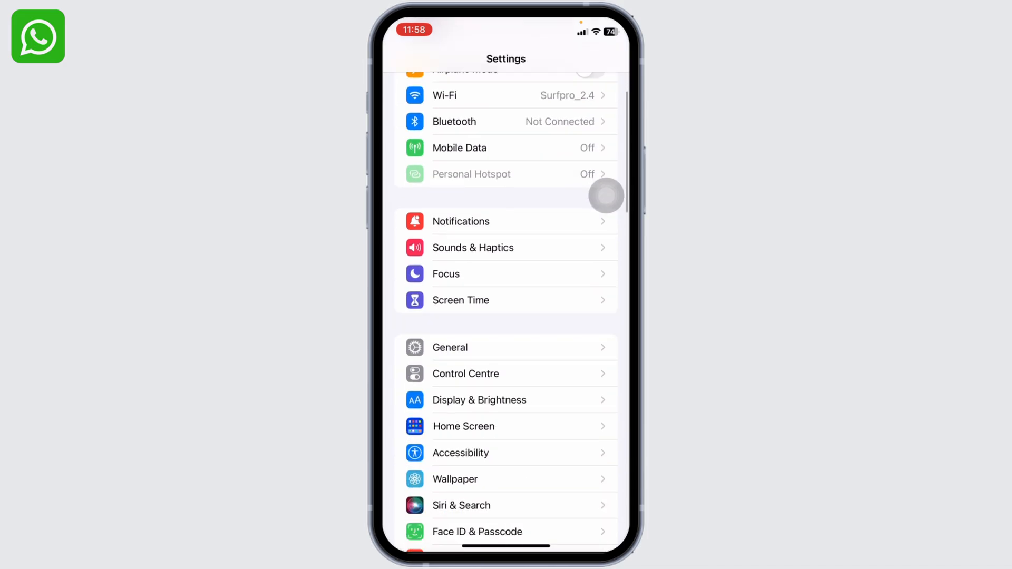
Check General > Software Update for iOS updates, then go to the home screen
{"action": "left_click", "coordinate": [449, 347]}
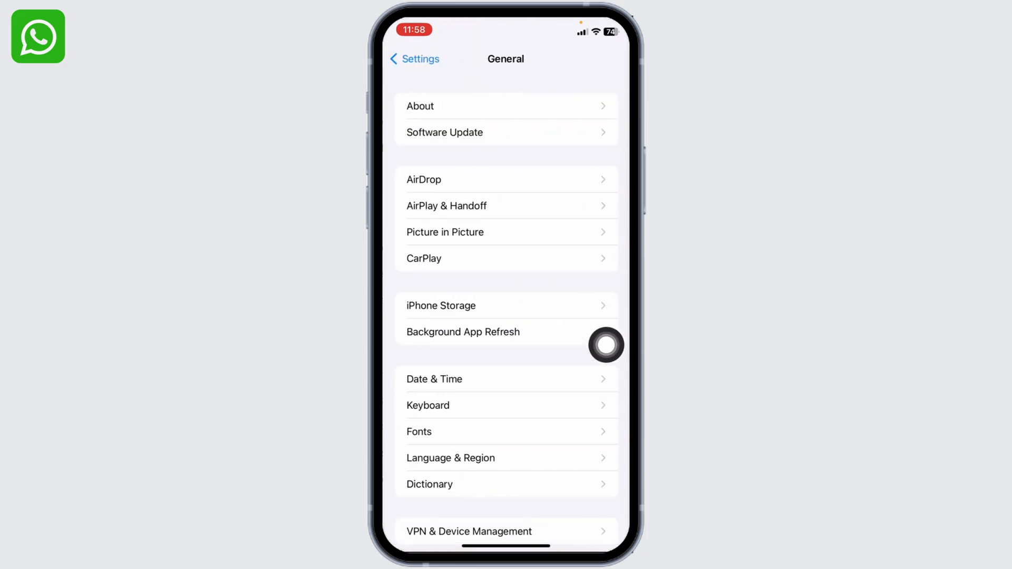
{"action": "mouse_move", "coordinate": [606, 139]}
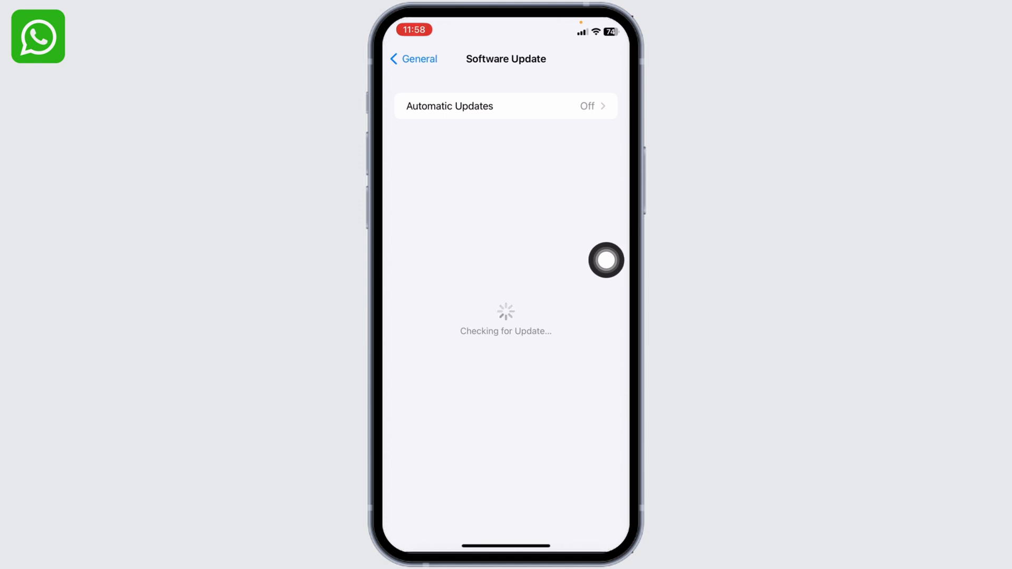
{"action": "left_click", "coordinate": [413, 58]}
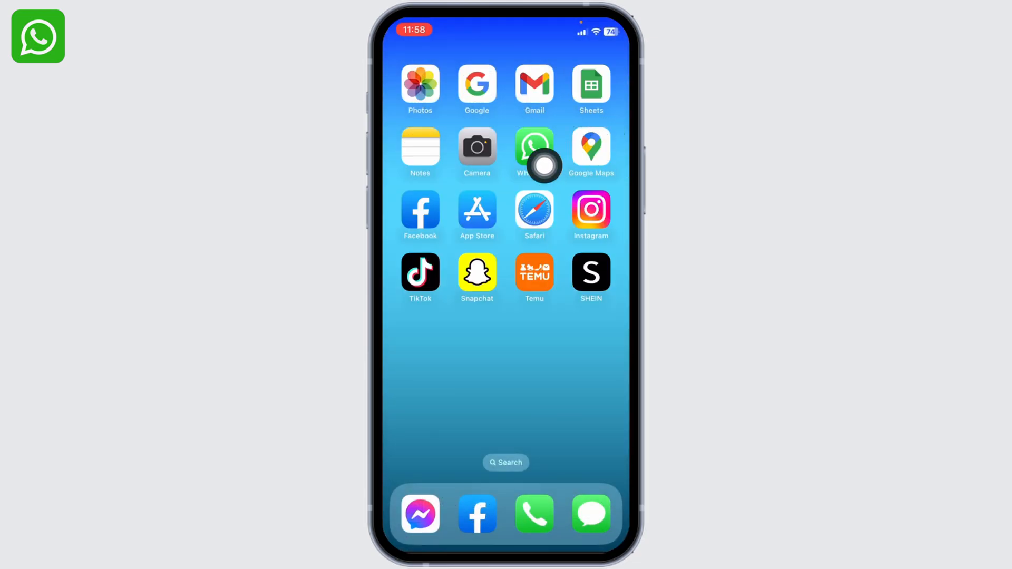
Long-press WhatsApp, choose Remove App and delete the app entirely
{"action": "left_click", "coordinate": [534, 147]}
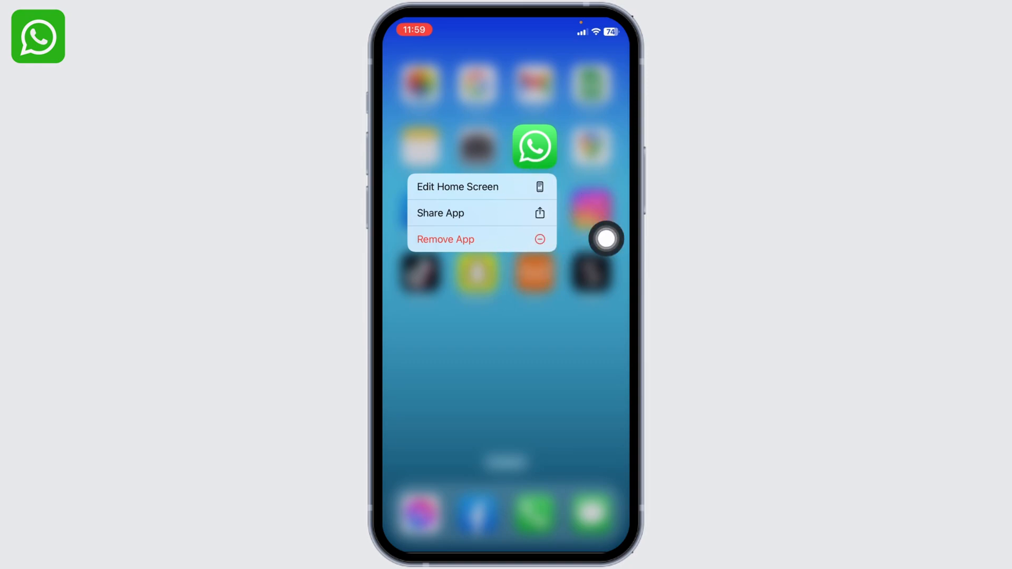
{"action": "left_click", "coordinate": [446, 239]}
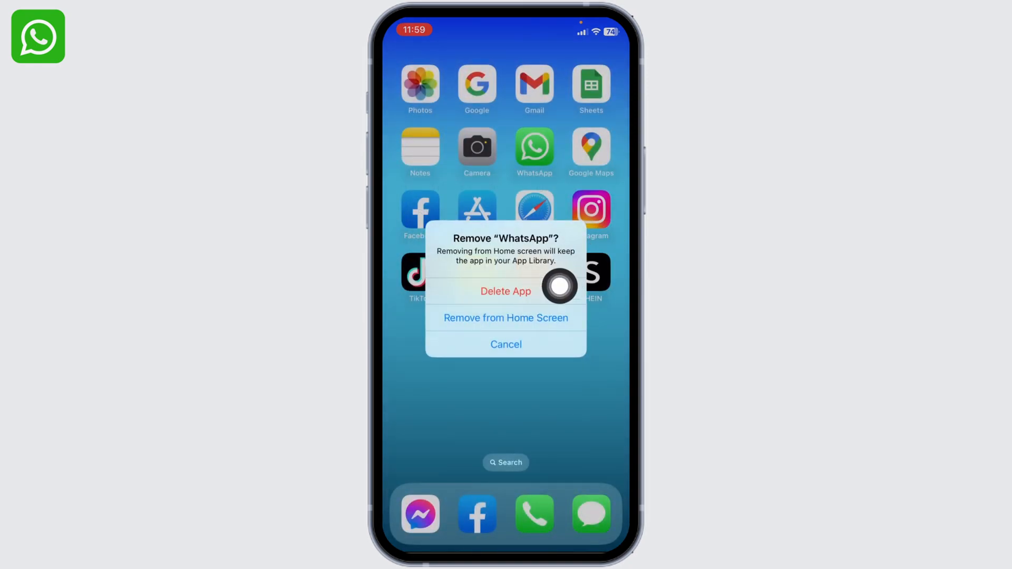
{"action": "left_click", "coordinate": [506, 344]}
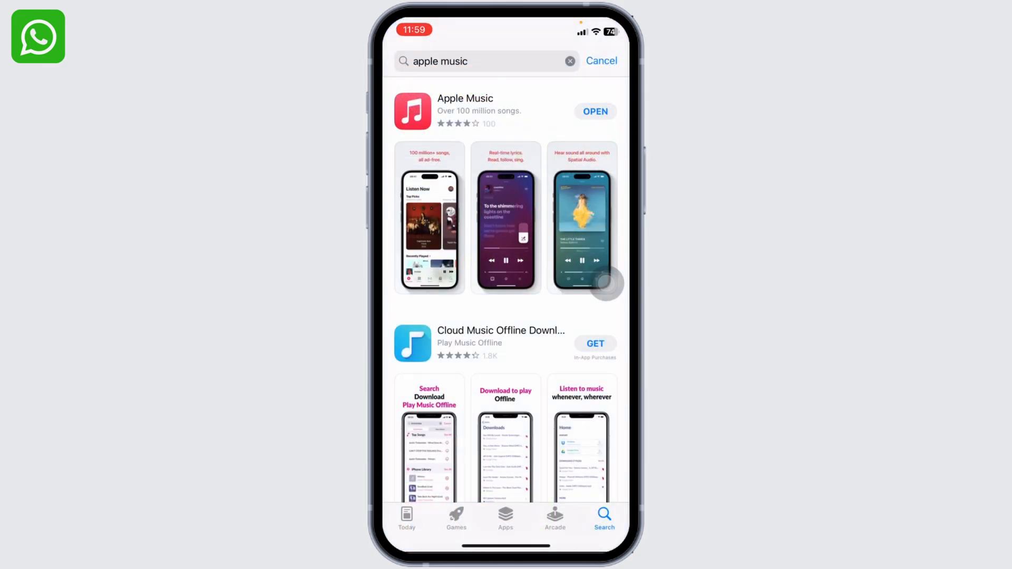
Search 'whatsapp' in the App Store to reinstall it, then swipe through home pages
{"action": "type", "text": "whatsapp"}
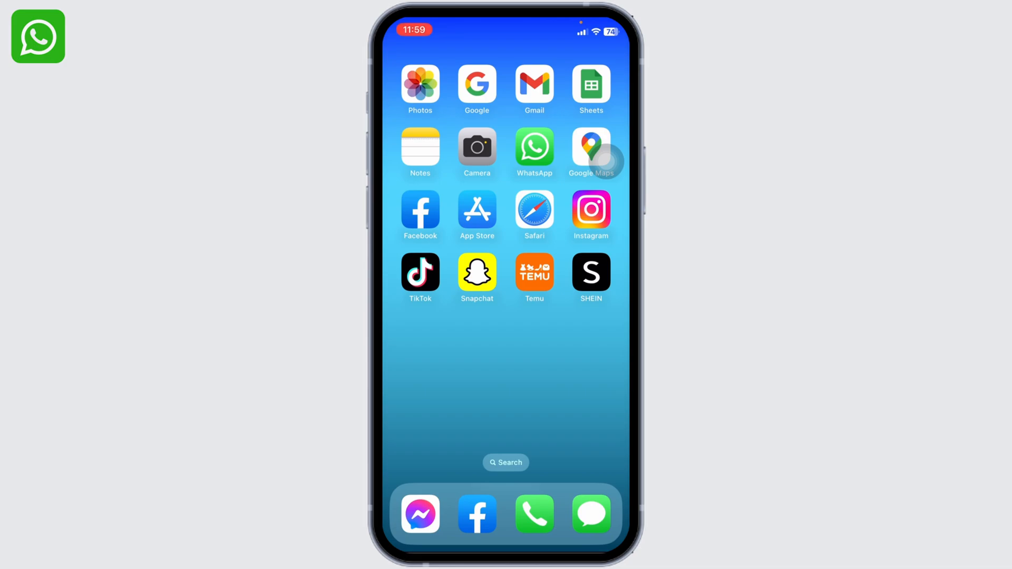
{"action": "scroll", "scroll_direction": "left", "scroll_amount": 3}
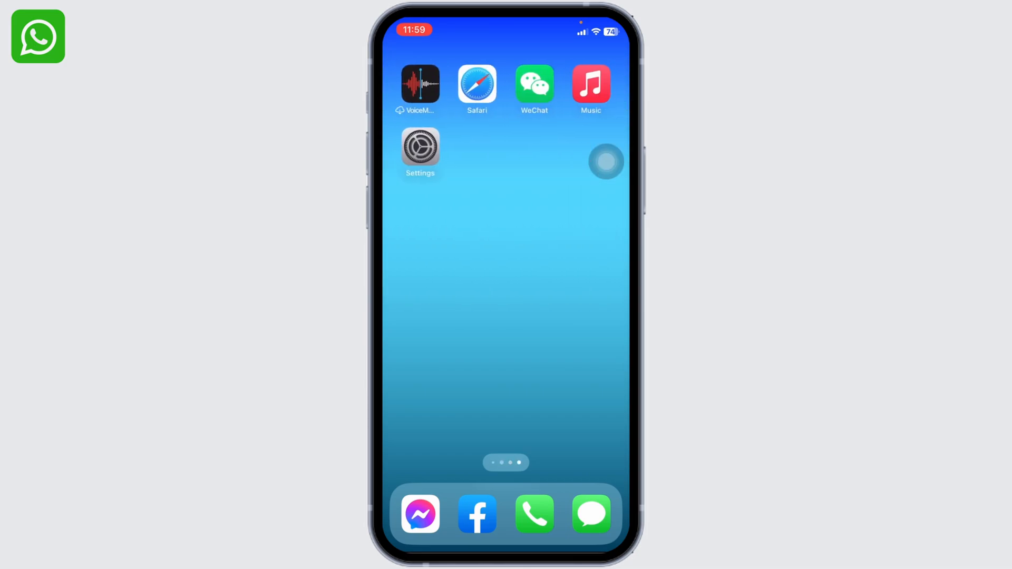